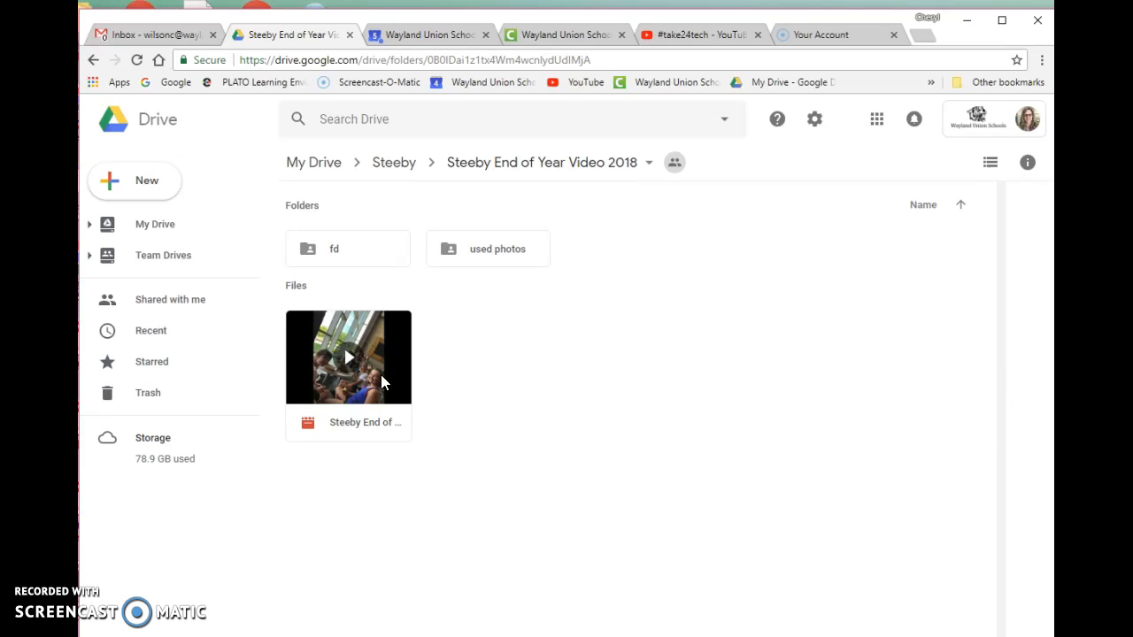
{"action": "mouse_move", "coordinate": [146, 186]}
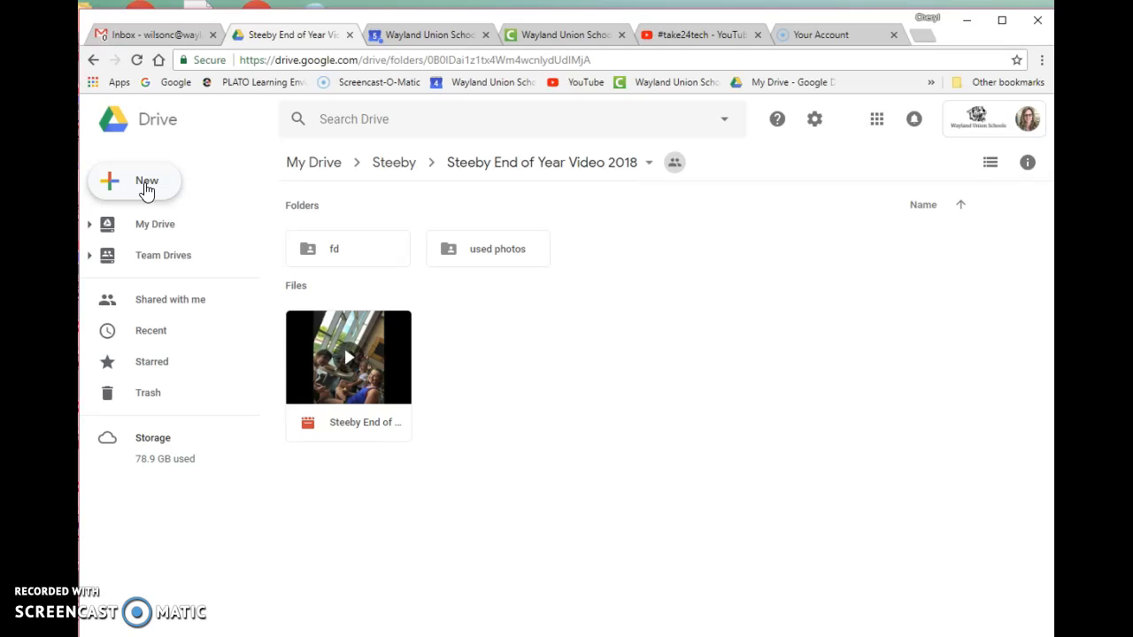
Open the Share dialog for the Steeby End of Year video file.
{"action": "left_click", "coordinate": [134, 180]}
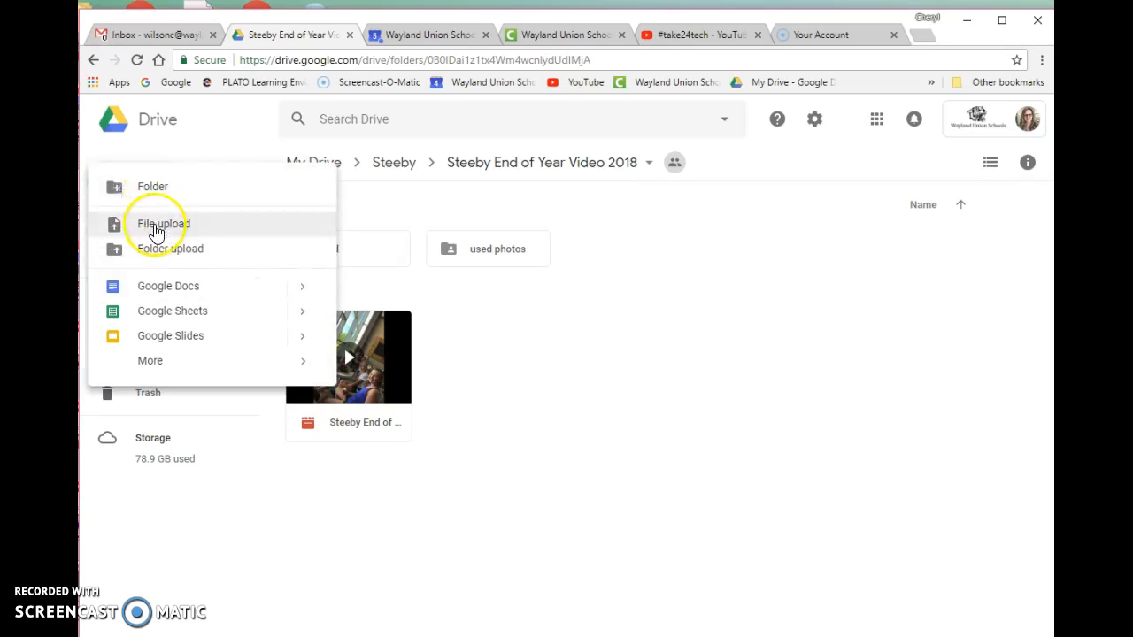
{"action": "mouse_move", "coordinate": [288, 254]}
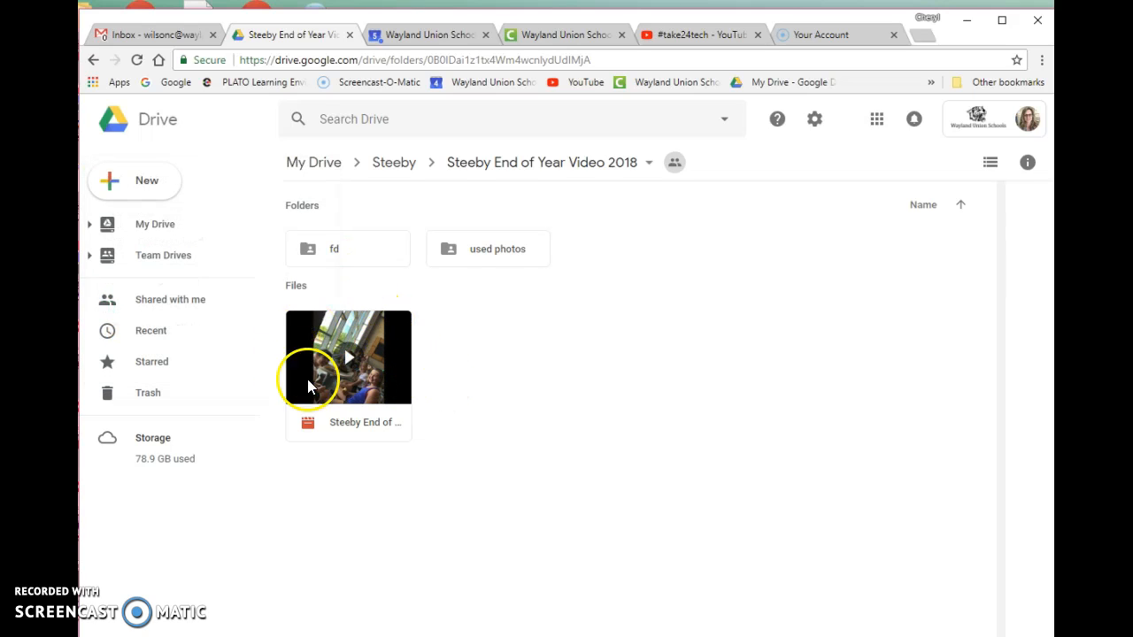
{"action": "mouse_move", "coordinate": [358, 325]}
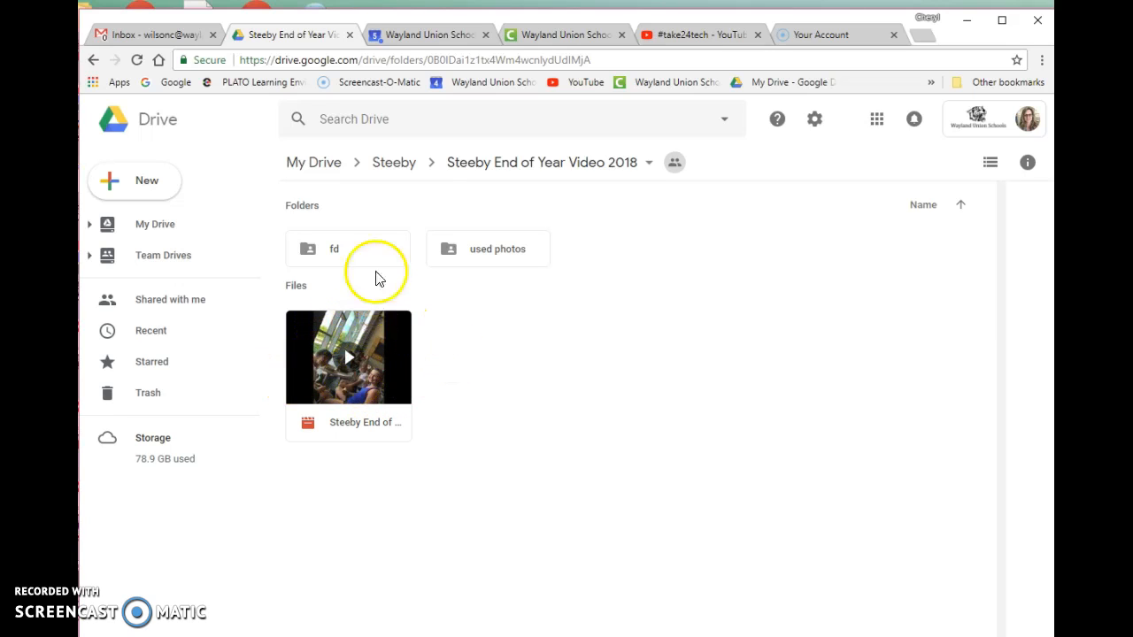
{"action": "mouse_move", "coordinate": [385, 346]}
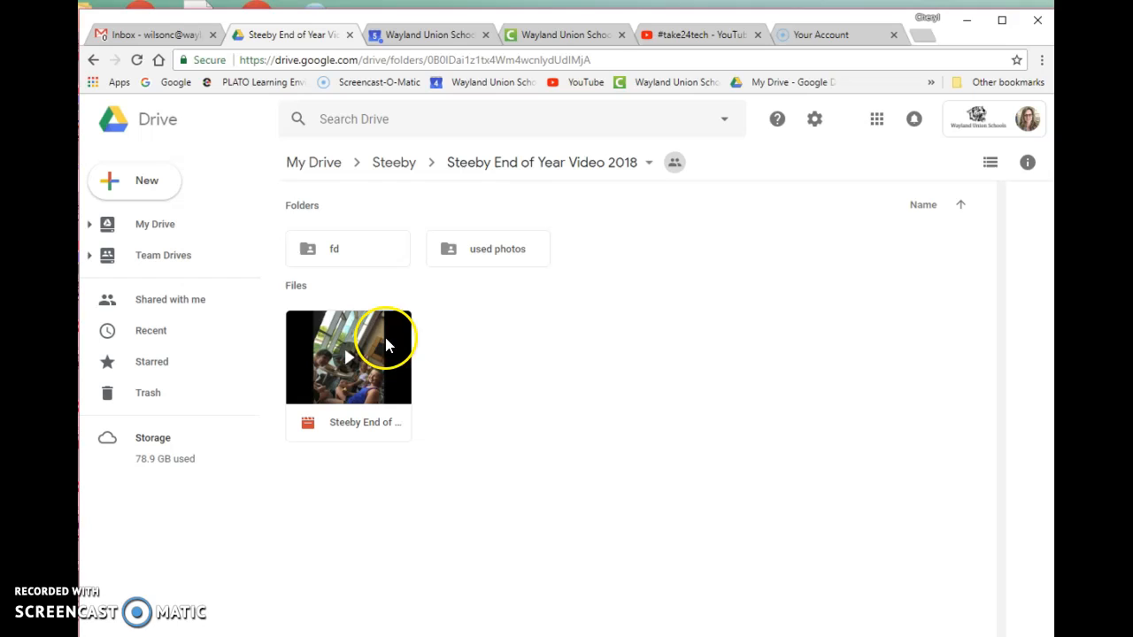
{"action": "mouse_move", "coordinate": [392, 382]}
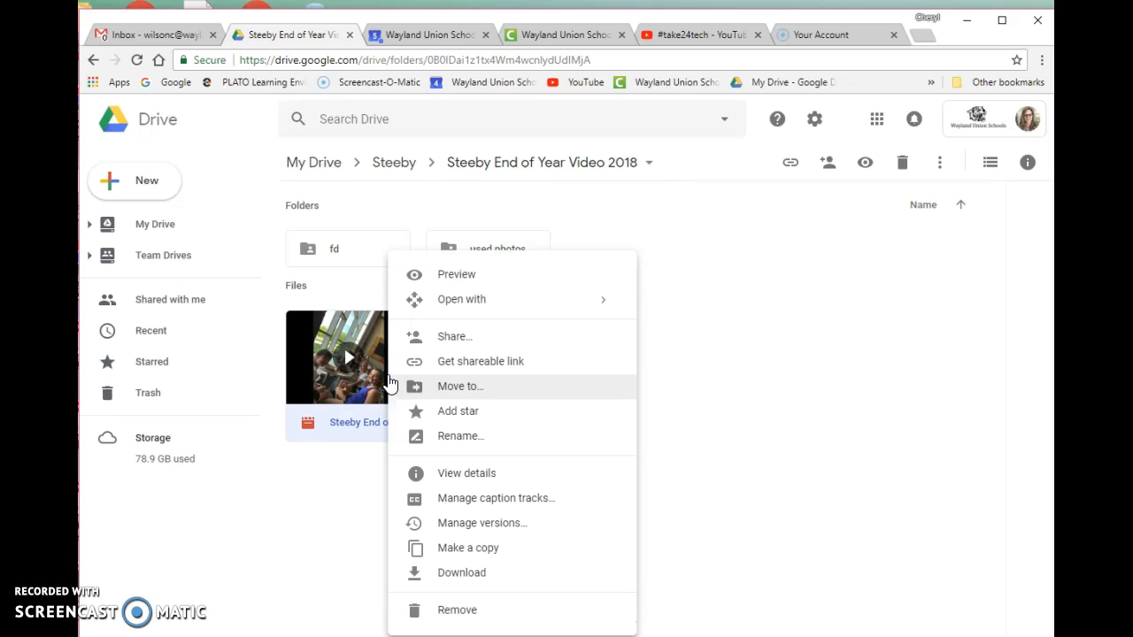
{"action": "mouse_move", "coordinate": [454, 337]}
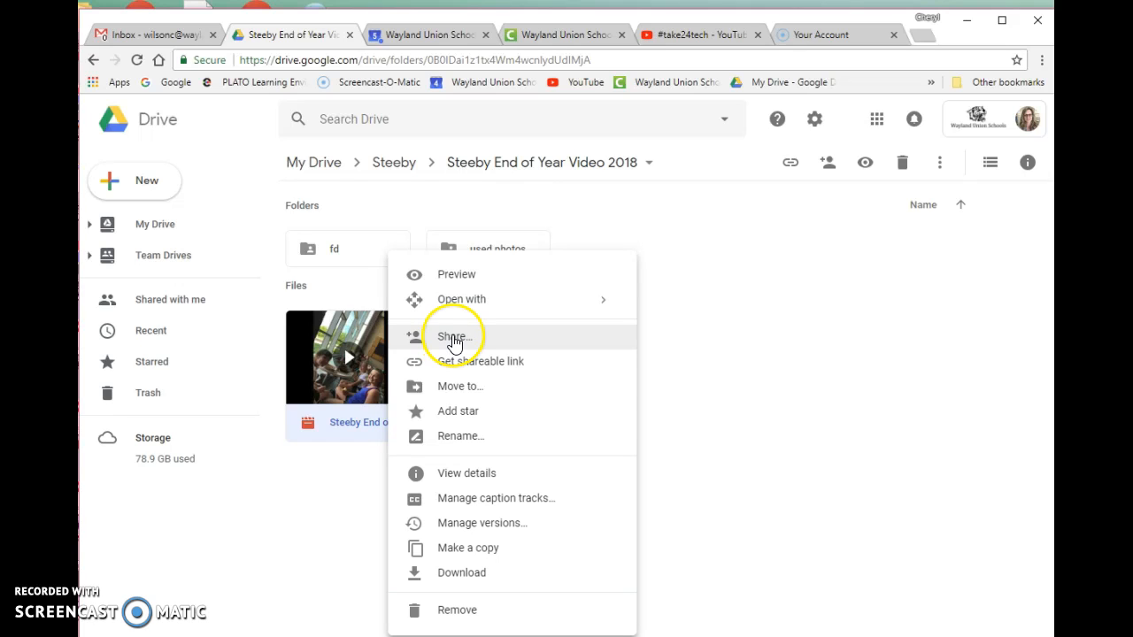
{"action": "left_click", "coordinate": [452, 337]}
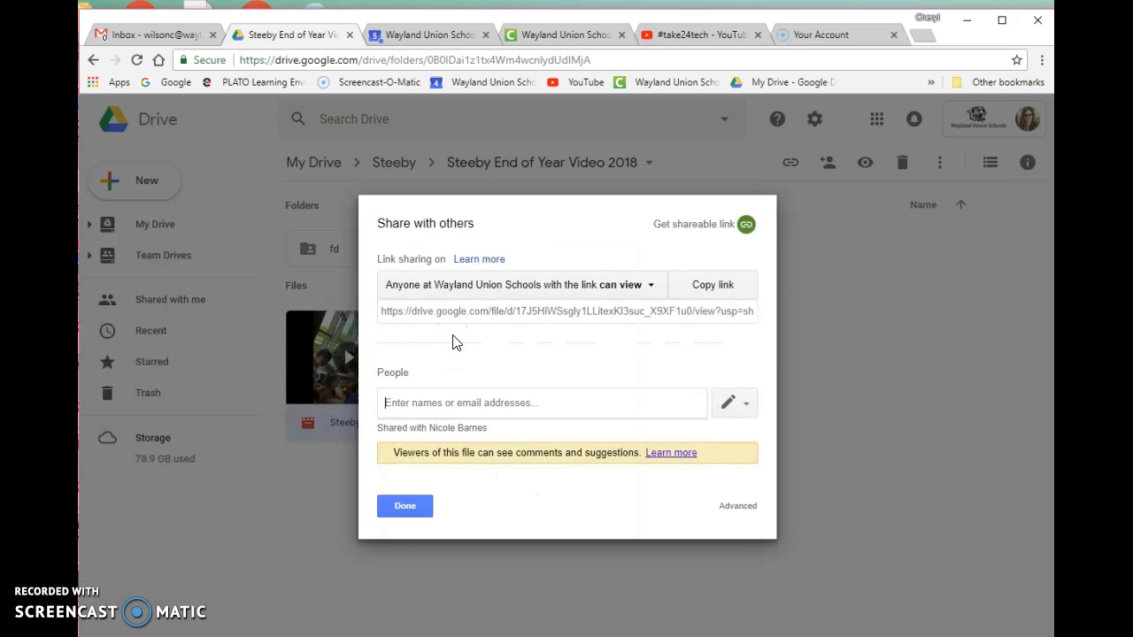
{"action": "mouse_move", "coordinate": [737, 505]}
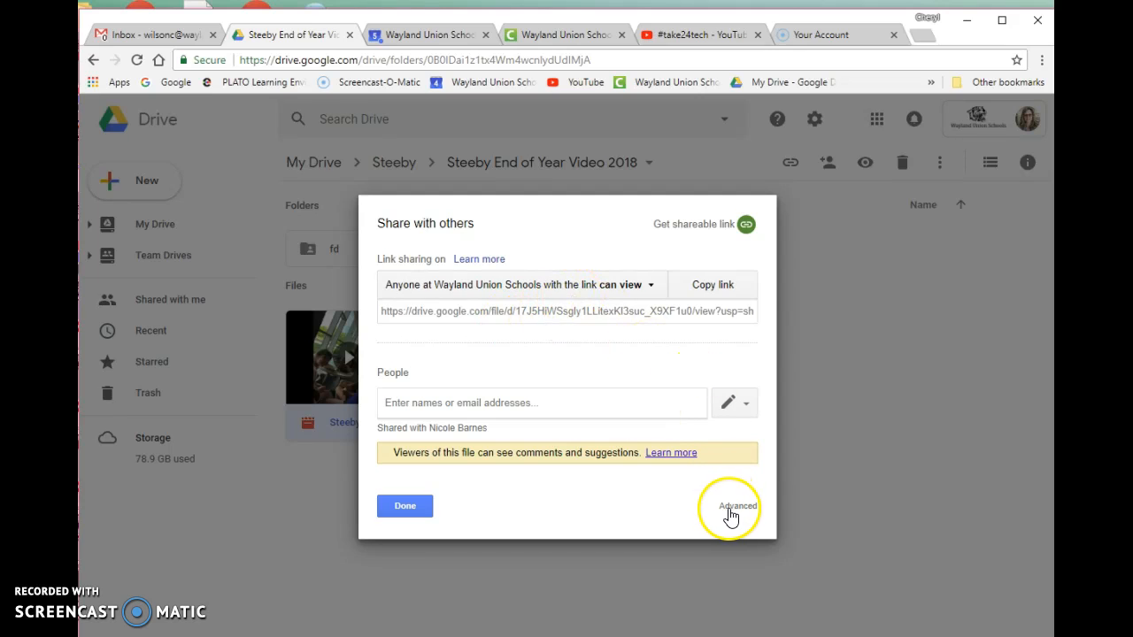
Open the video's Advanced sharing settings listing its link and who has access.
{"action": "left_click", "coordinate": [736, 505]}
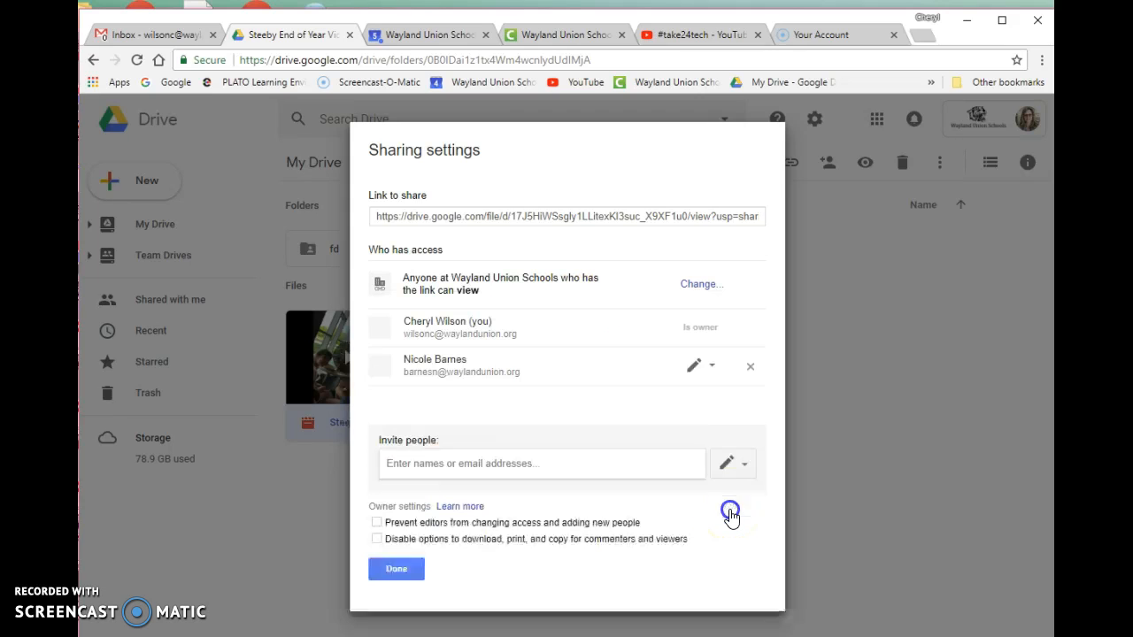
{"action": "left_click", "coordinate": [566, 216]}
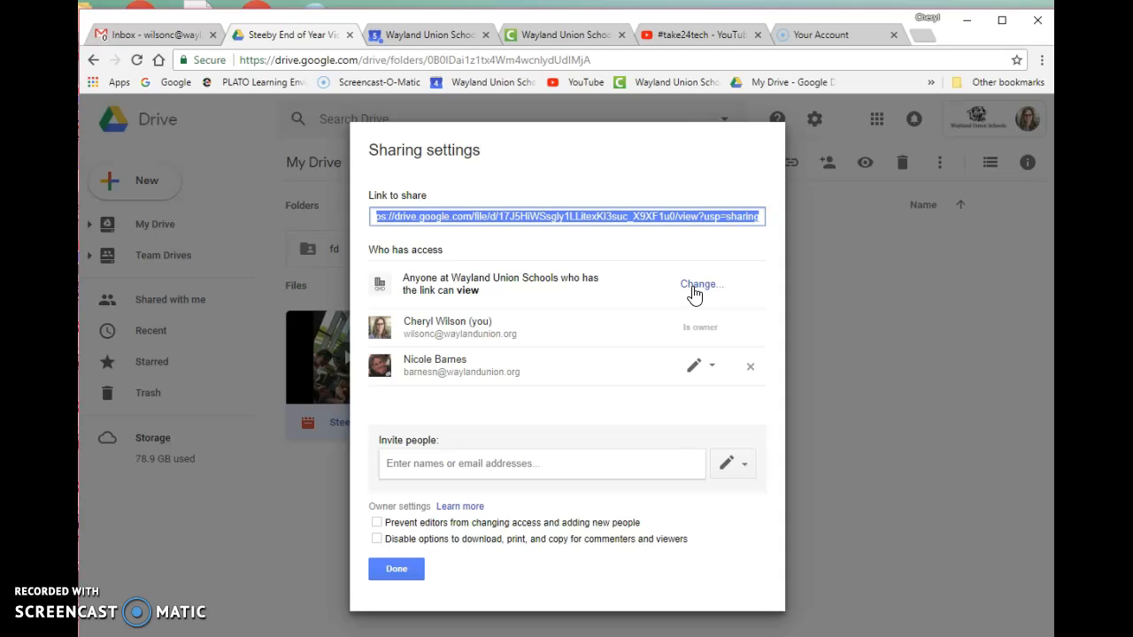
Set link access to anyone at Wayland Union Schools with the link can view, and save.
{"action": "left_click", "coordinate": [699, 284]}
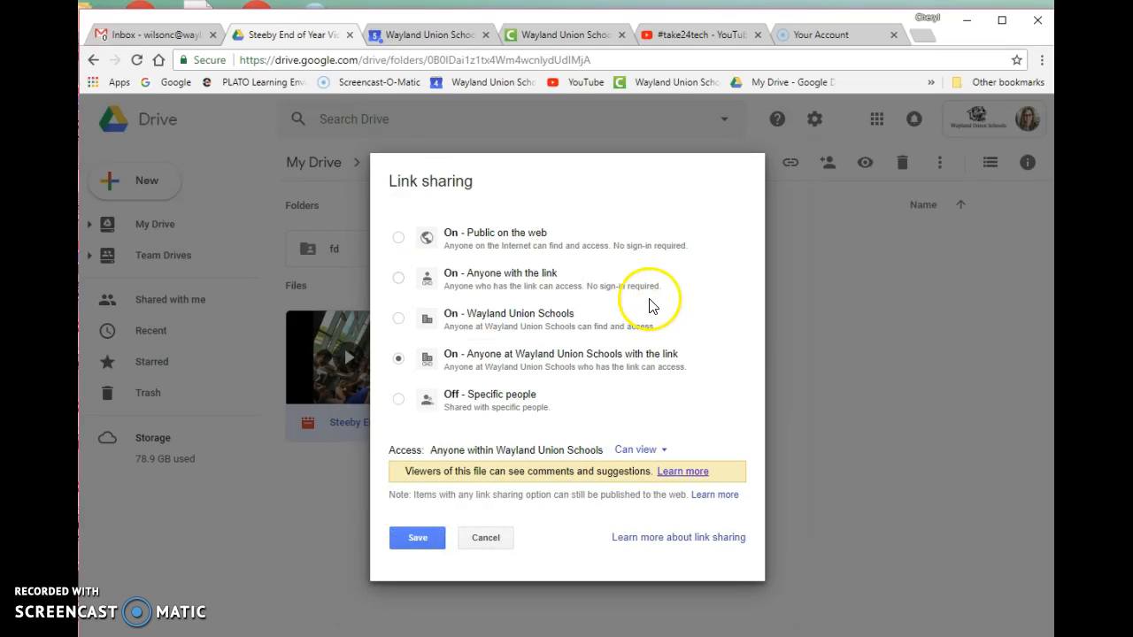
{"action": "mouse_move", "coordinate": [615, 365]}
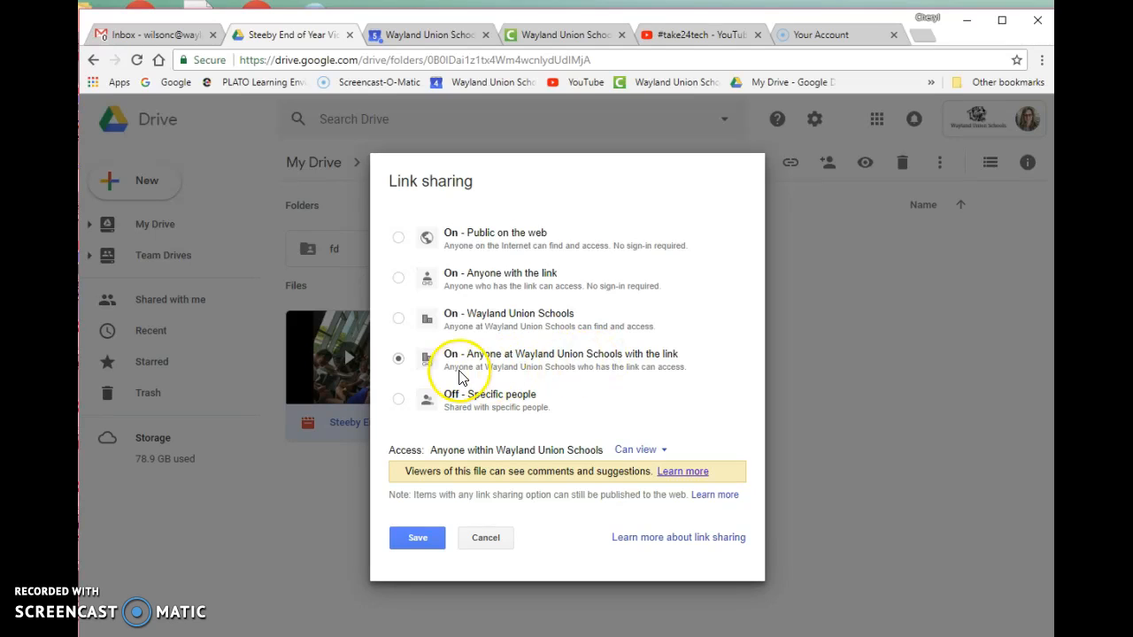
{"action": "mouse_move", "coordinate": [606, 367]}
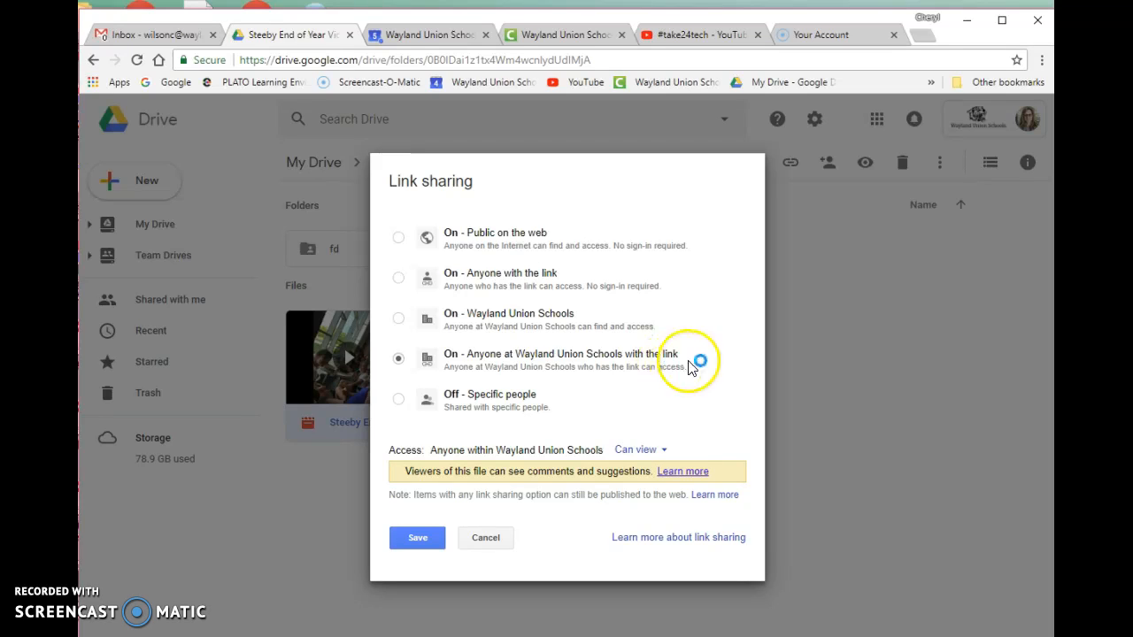
{"action": "mouse_move", "coordinate": [547, 282]}
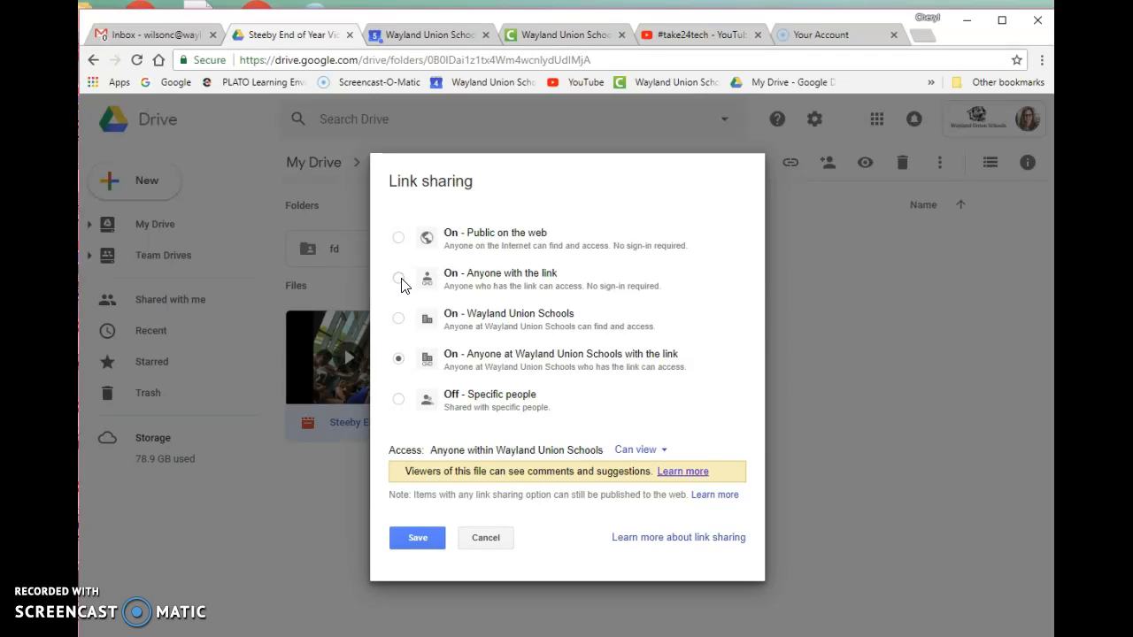
{"action": "mouse_move", "coordinate": [477, 239]}
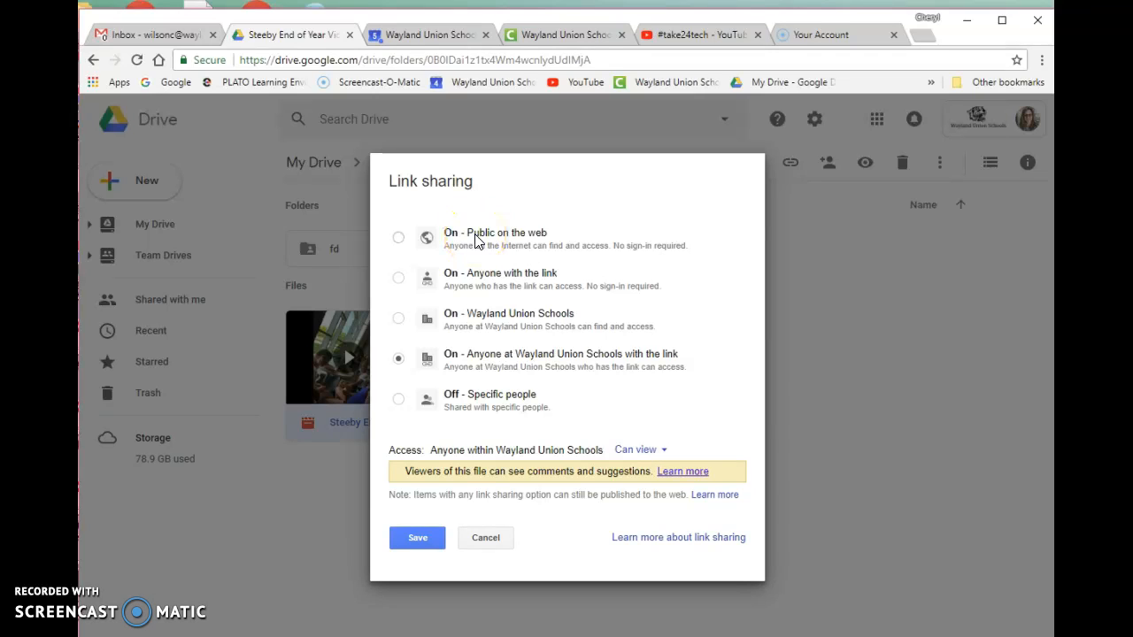
{"action": "mouse_move", "coordinate": [478, 283]}
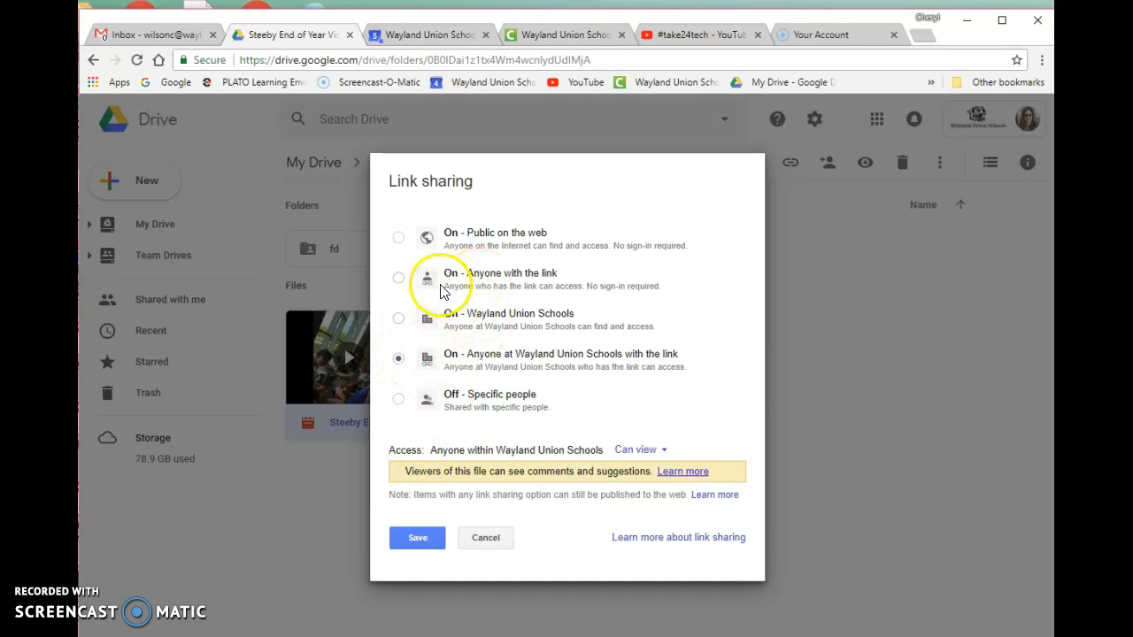
{"action": "mouse_move", "coordinate": [452, 341]}
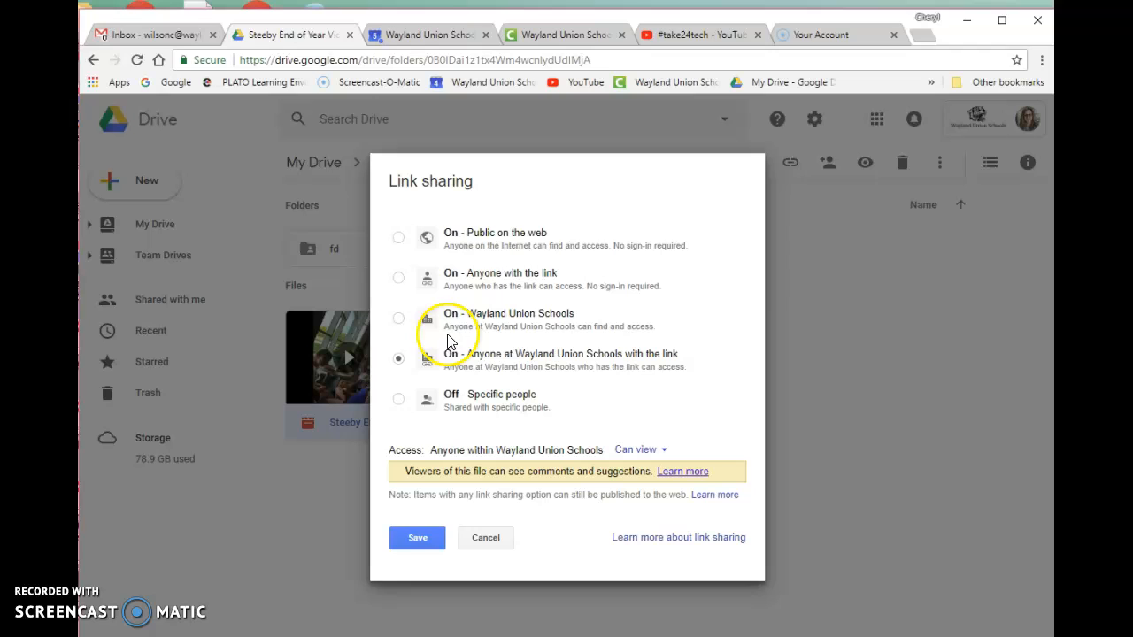
{"action": "left_click", "coordinate": [417, 537]}
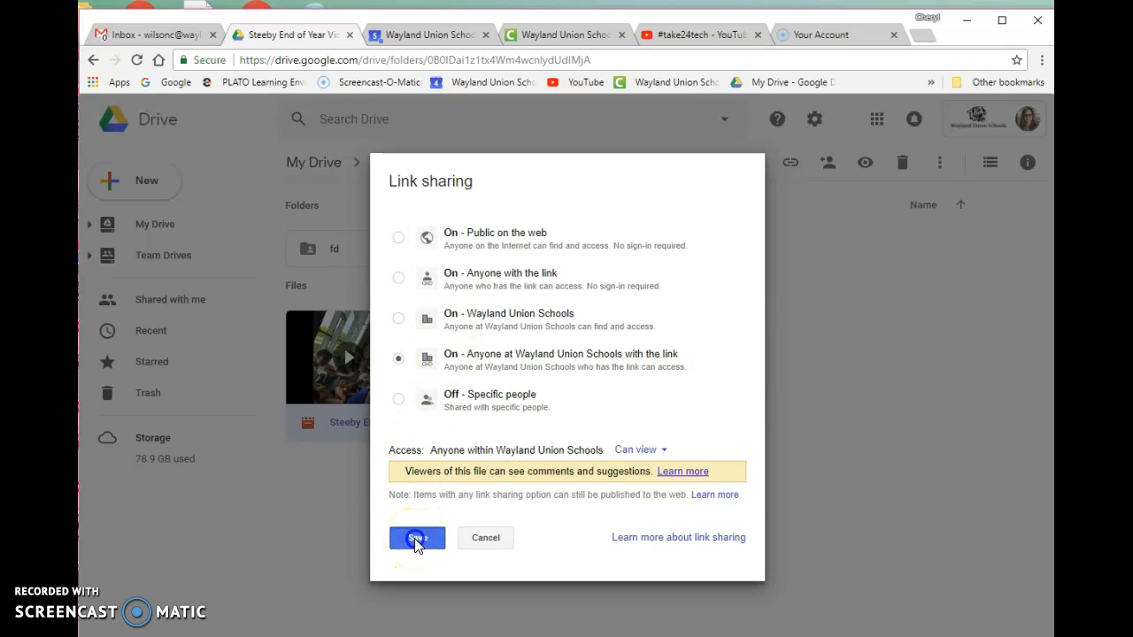
{"action": "left_click", "coordinate": [417, 537]}
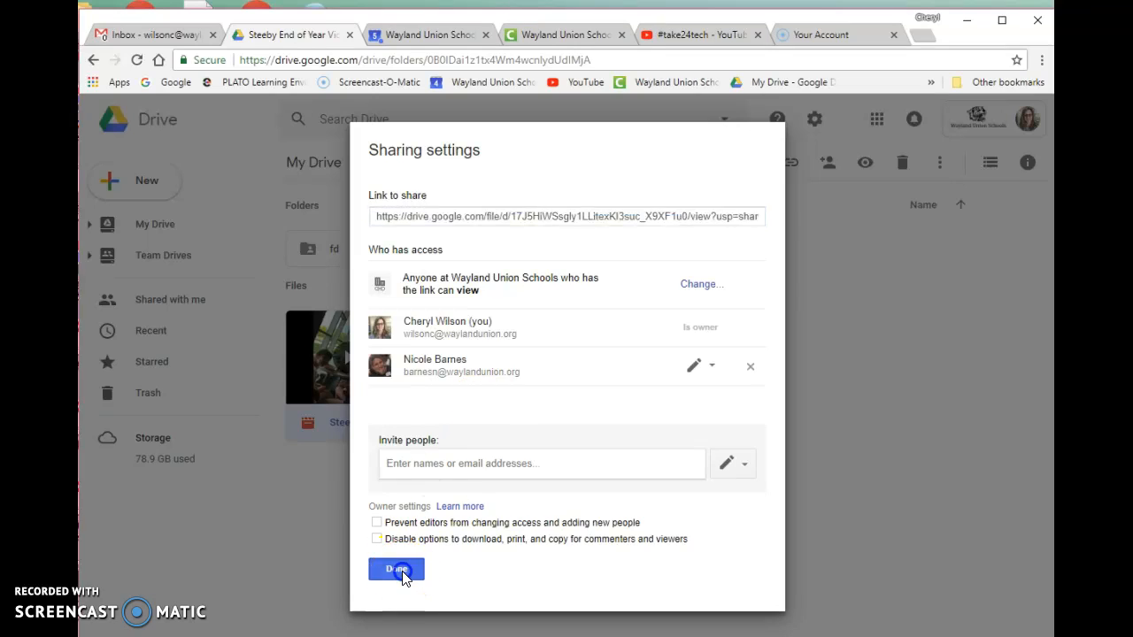
Close sharing settings and copy the video's share link from the Share dialog.
{"action": "left_click", "coordinate": [395, 569]}
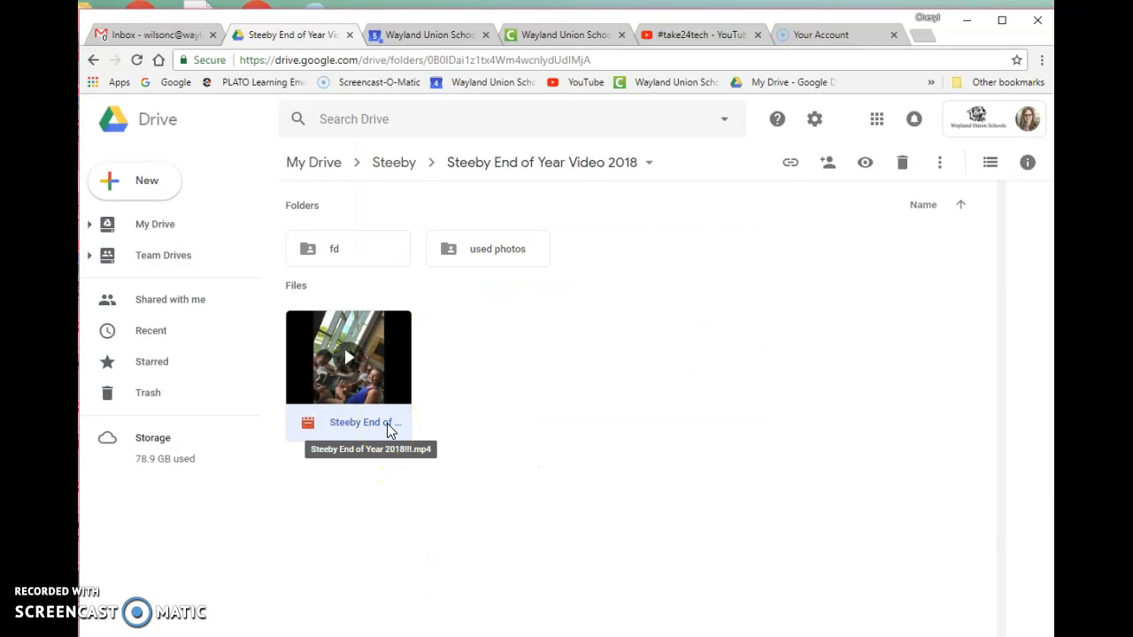
{"action": "right_click", "coordinate": [348, 356]}
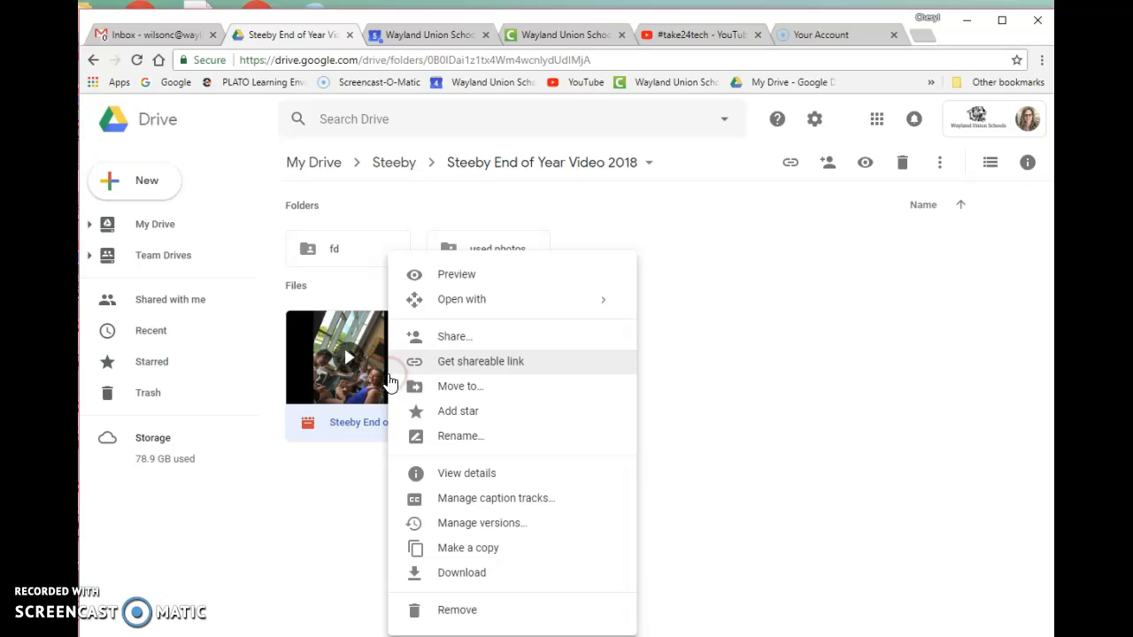
{"action": "mouse_move", "coordinate": [454, 337]}
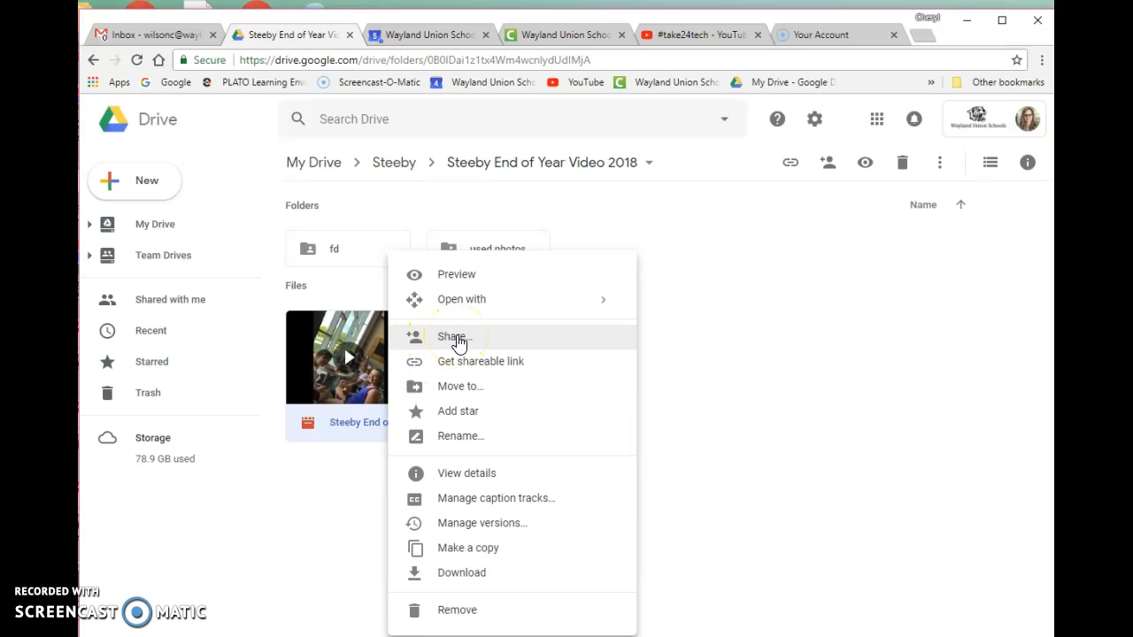
{"action": "left_click", "coordinate": [453, 337]}
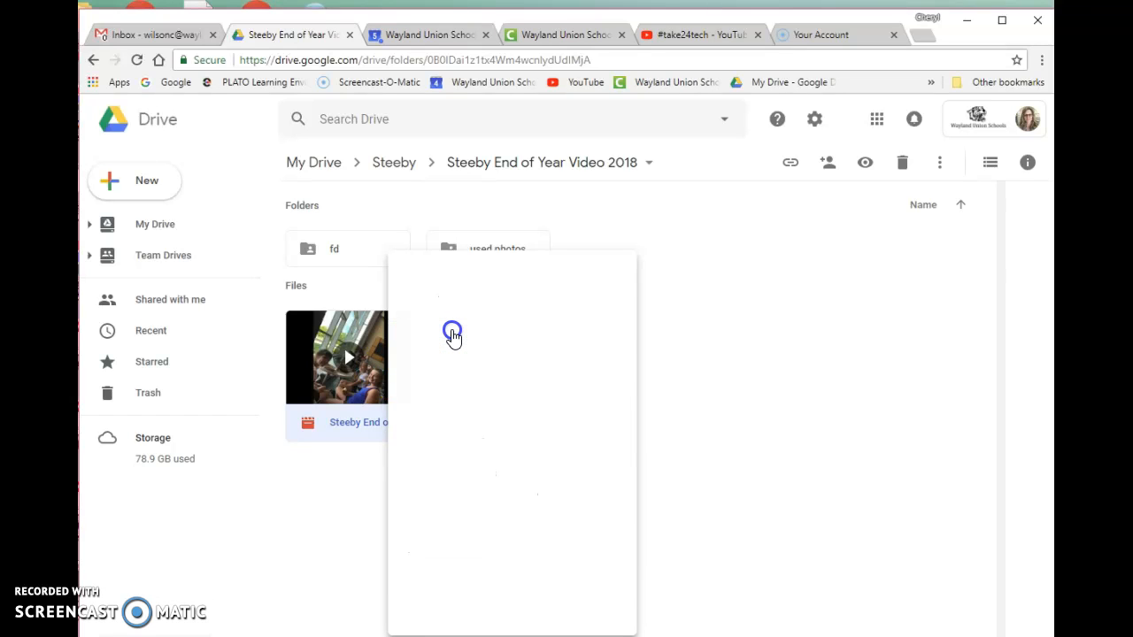
{"action": "left_click", "coordinate": [712, 285]}
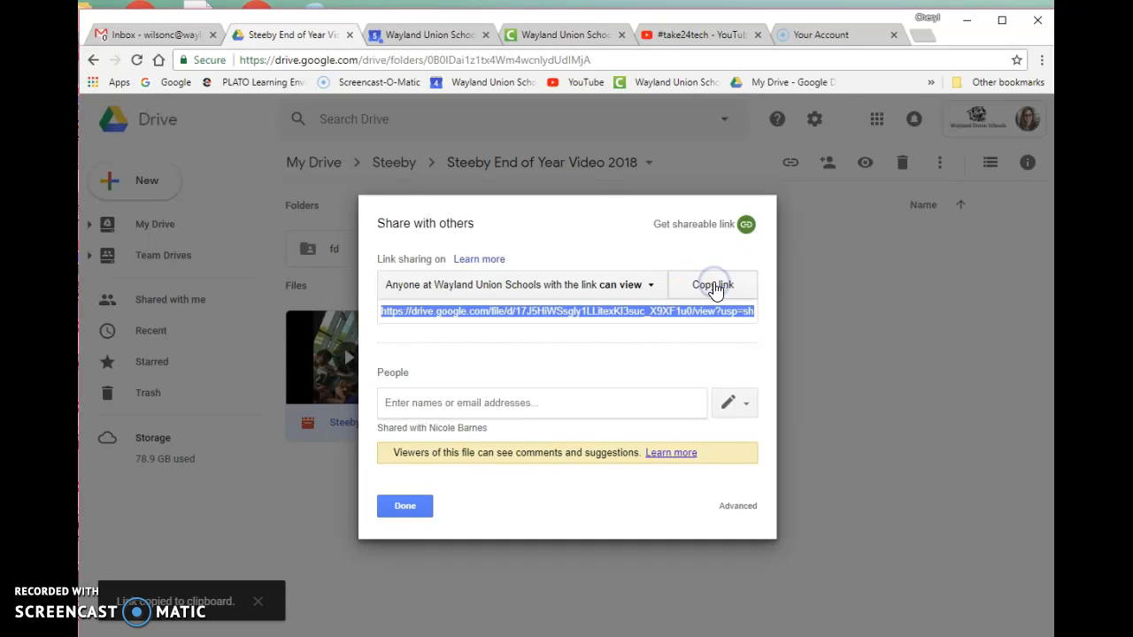
{"action": "left_click", "coordinate": [151, 35]}
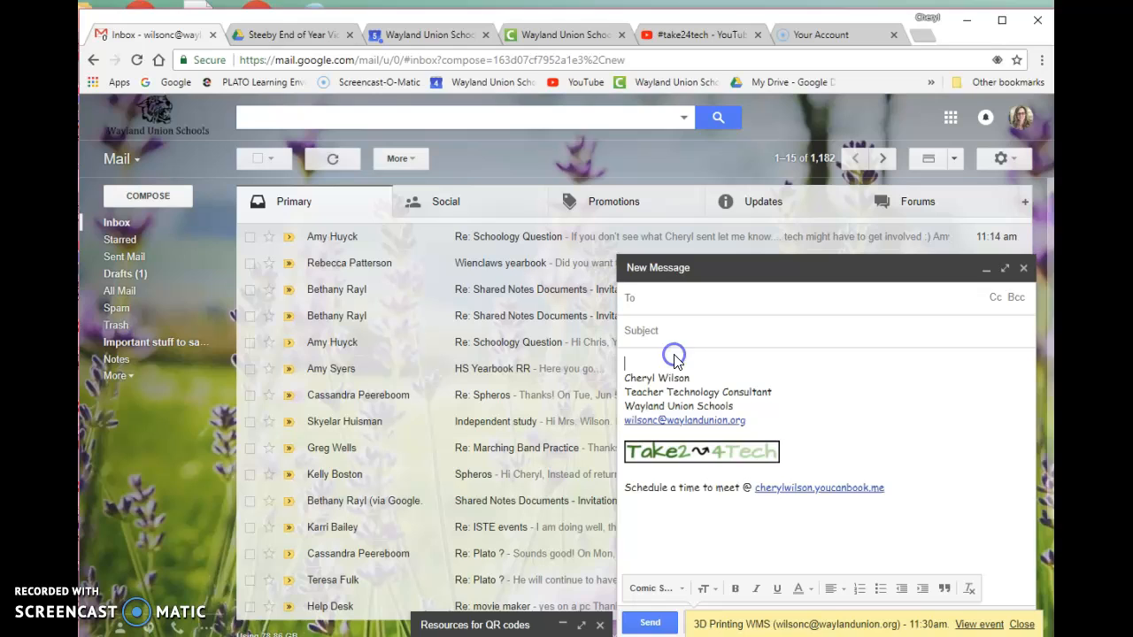
Paste the drive.google.com share link into the new message body above the signature.
{"action": "type", "text": "https://drive.google.com/file/d/17J5HiWSsgly1LLitexKI3suc_X9XF1u0/view?usp=sharing"}
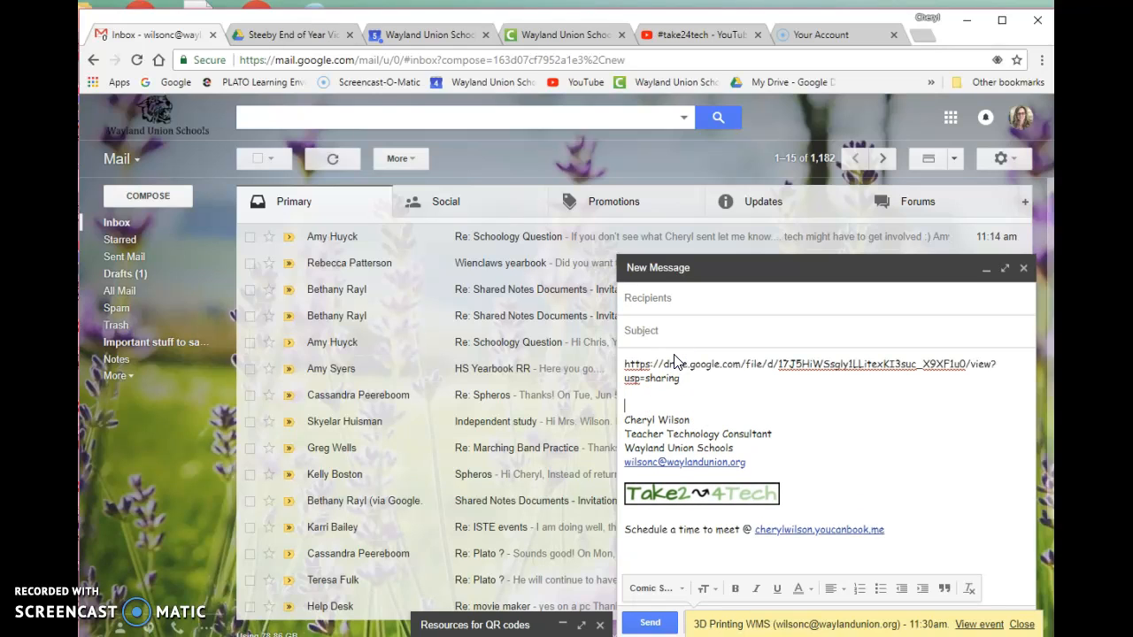
{"action": "left_click", "coordinate": [699, 494]}
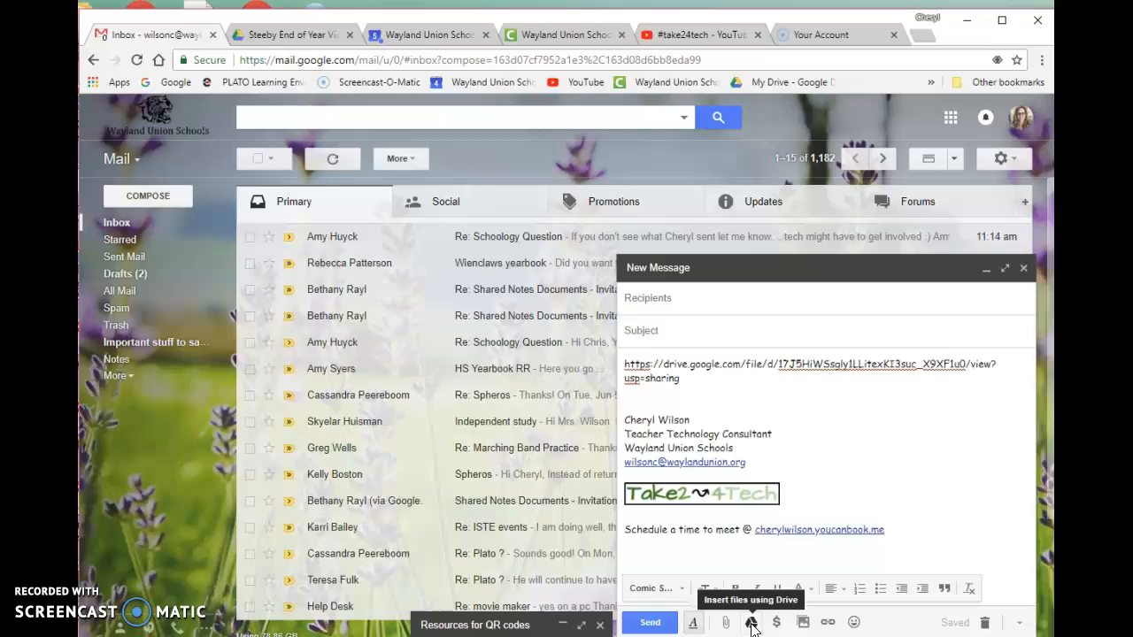
Insert the video from My Drive > Steeby > Steeby End of Year Video 2018 into the message.
{"action": "left_click", "coordinate": [752, 621]}
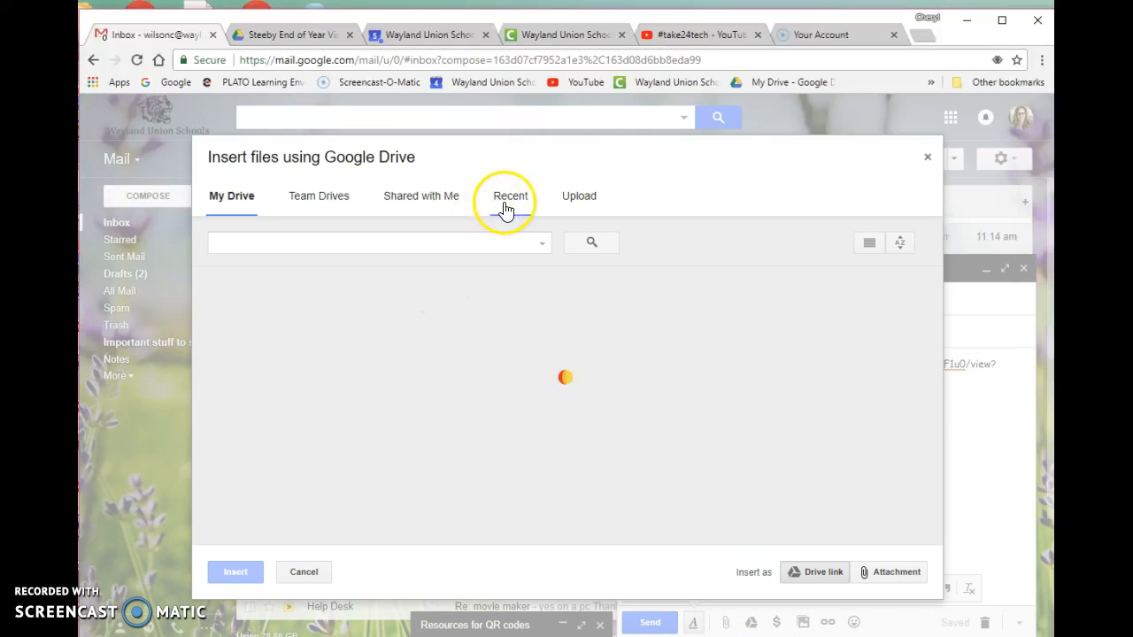
{"action": "left_click", "coordinate": [508, 196]}
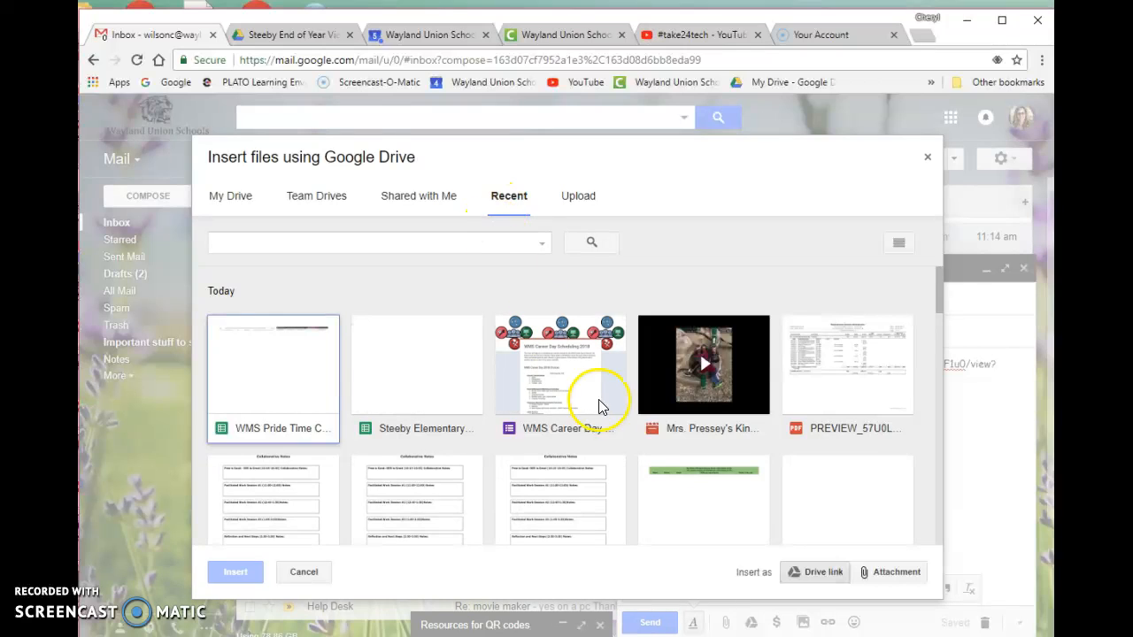
{"action": "scroll", "scroll_direction": "down", "scroll_amount": 3}
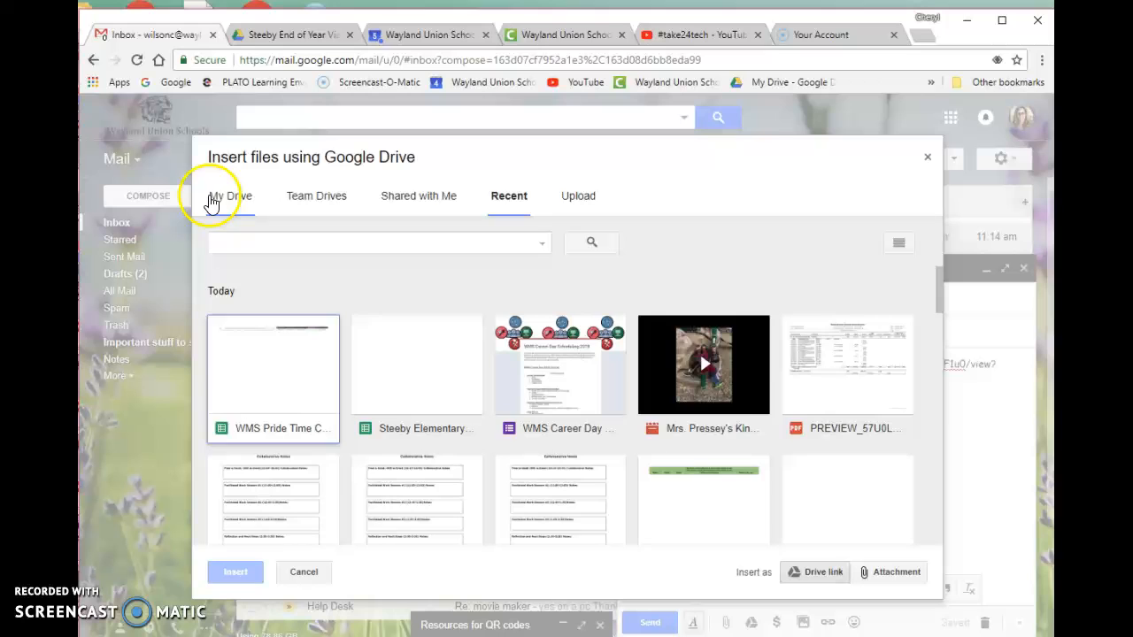
{"action": "left_click", "coordinate": [231, 196]}
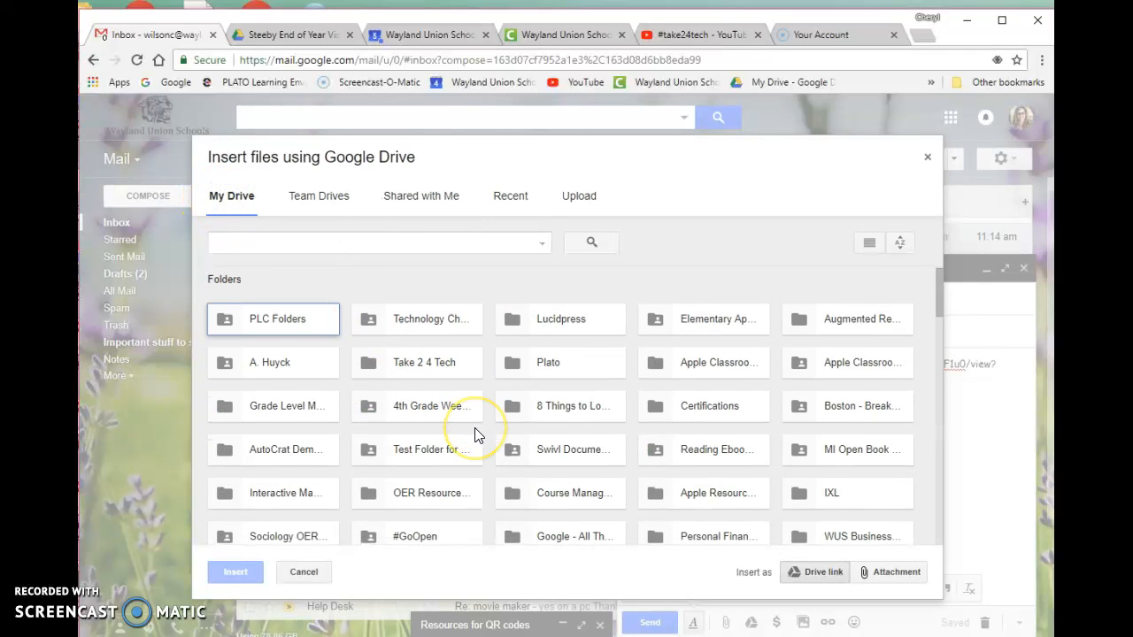
{"action": "scroll", "scroll_direction": "down", "scroll_amount": 3}
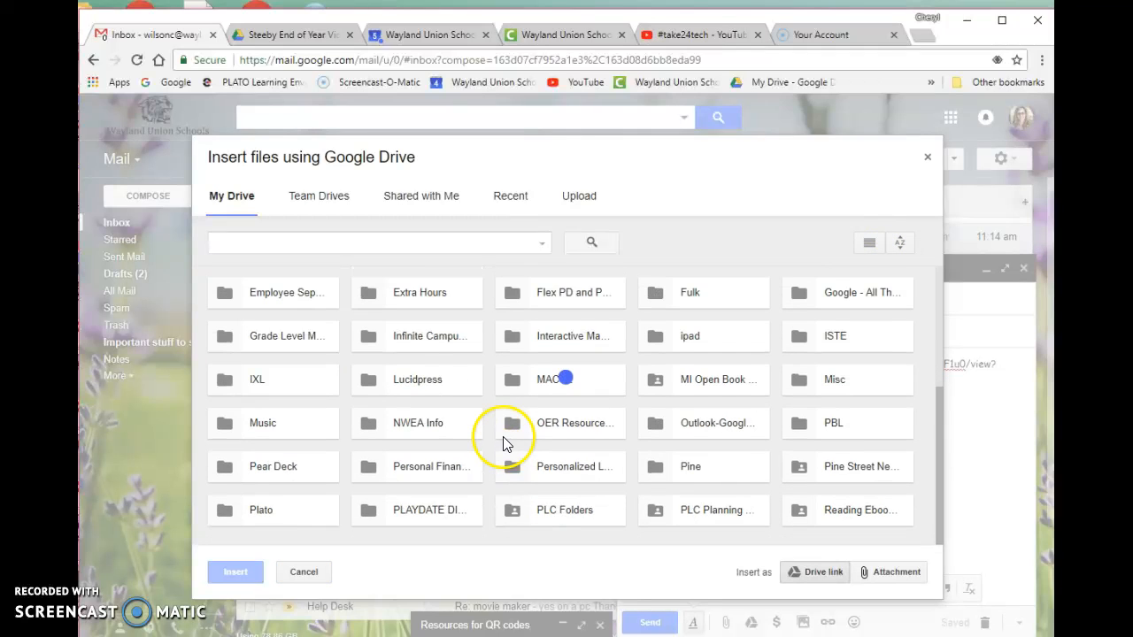
{"action": "scroll", "scroll_direction": "down", "scroll_amount": 3}
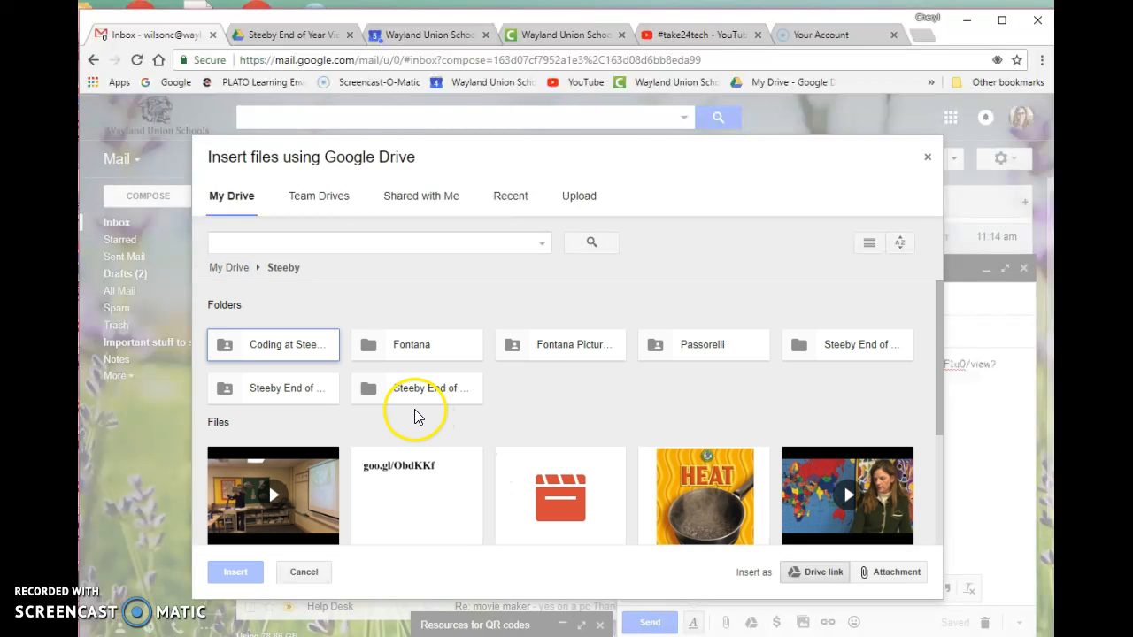
{"action": "left_click", "coordinate": [273, 388]}
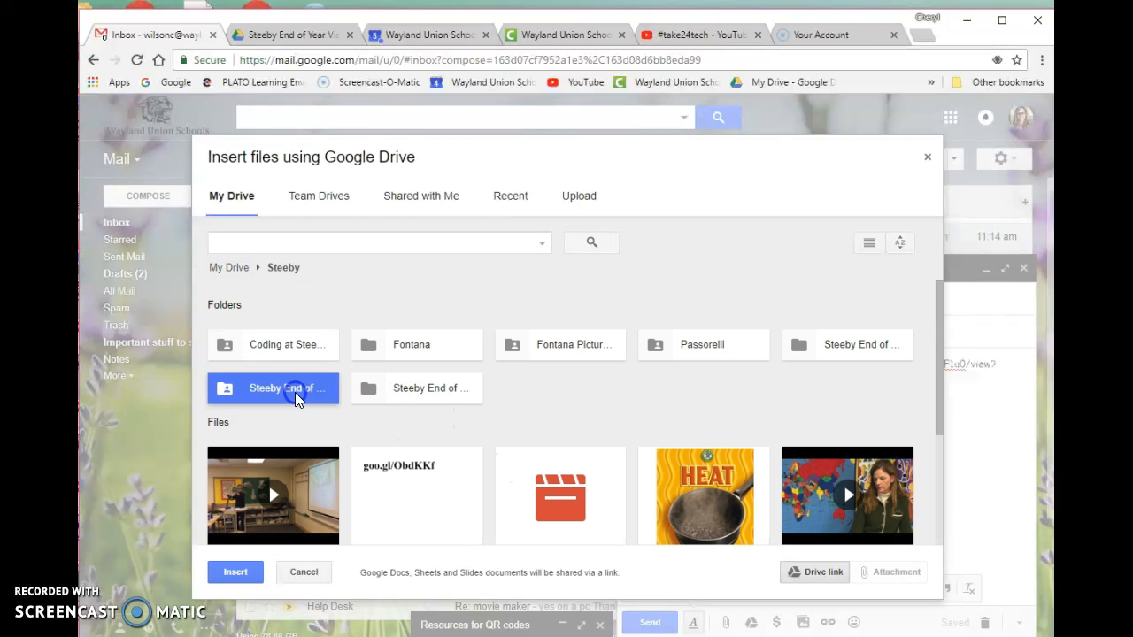
{"action": "double_click", "coordinate": [273, 388]}
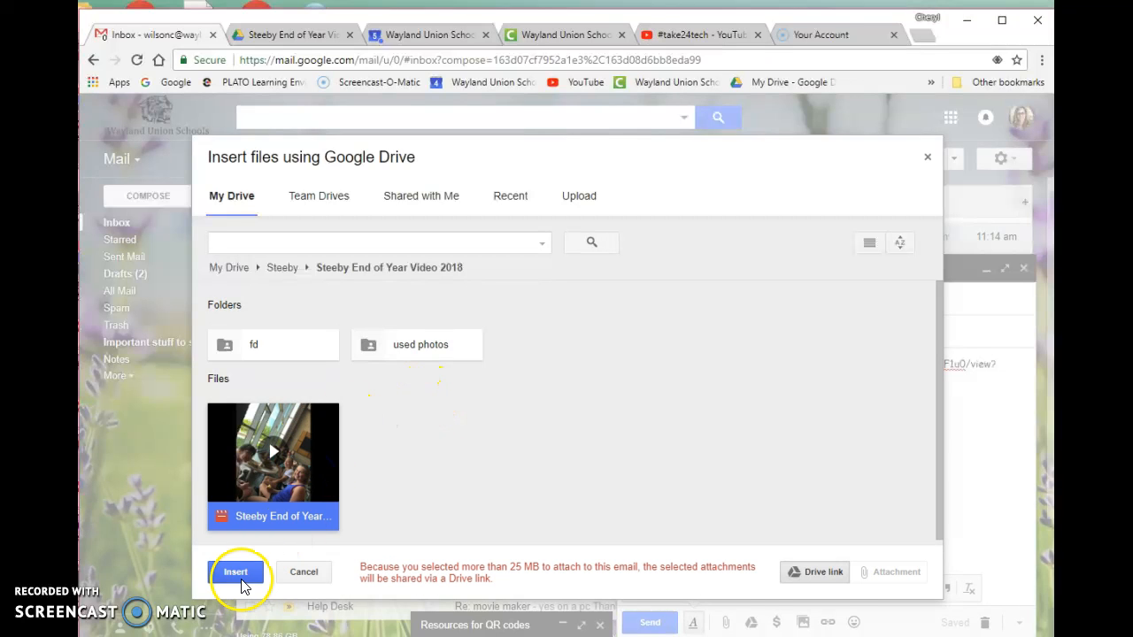
{"action": "left_click", "coordinate": [235, 572]}
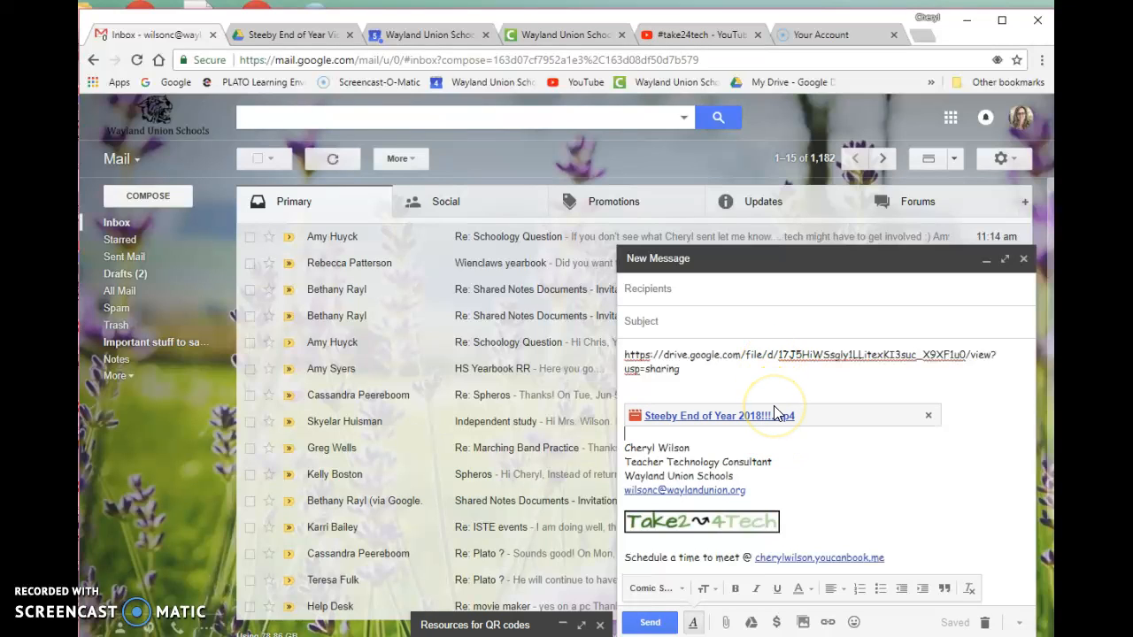
{"action": "mouse_move", "coordinate": [771, 416]}
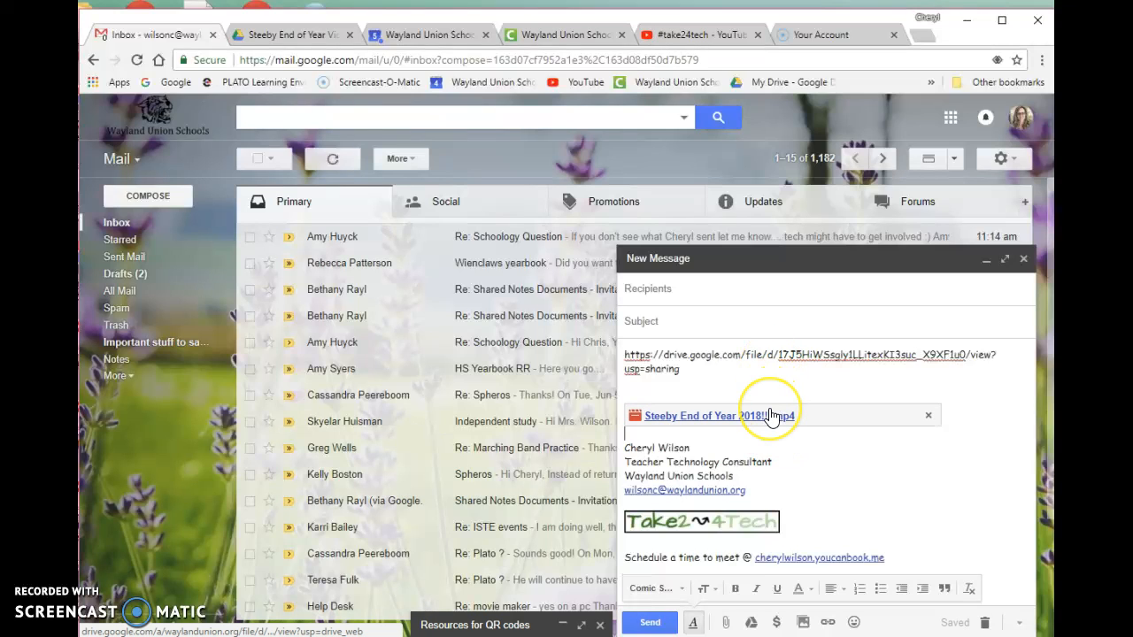